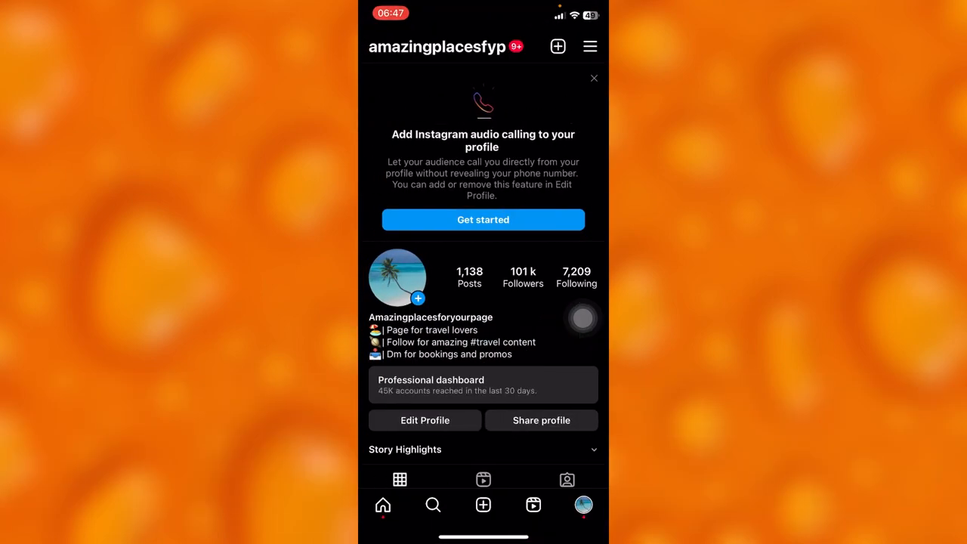
Step: Close the 'Add Instagram audio calling to your profile' banner on the profile page
left_click(594, 77)
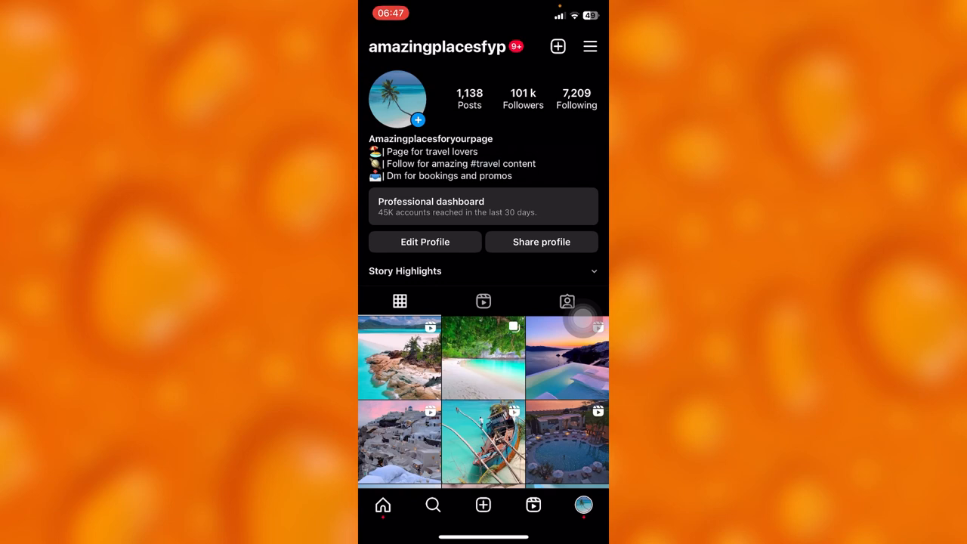
Step: Go from the profile menu into Settings, then into Account
left_click(590, 46)
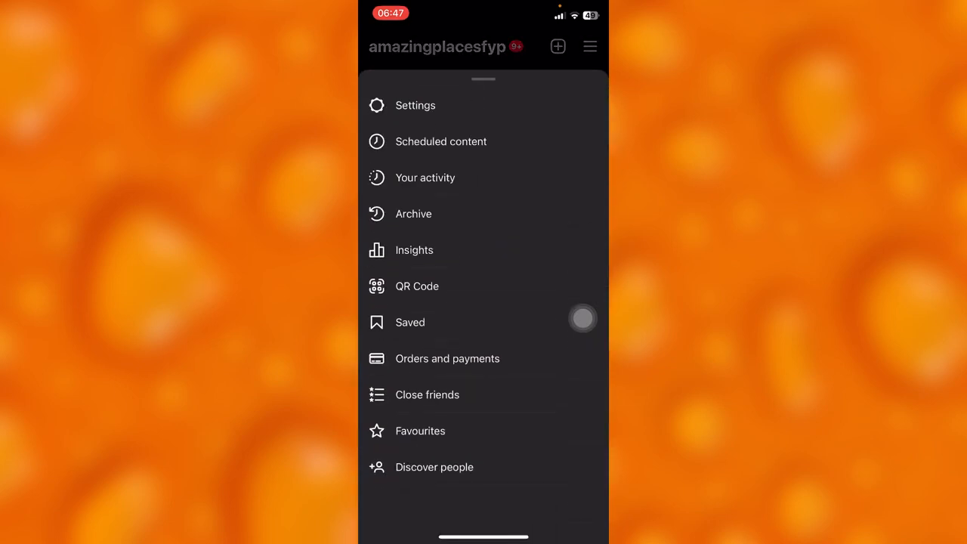
left_click(415, 105)
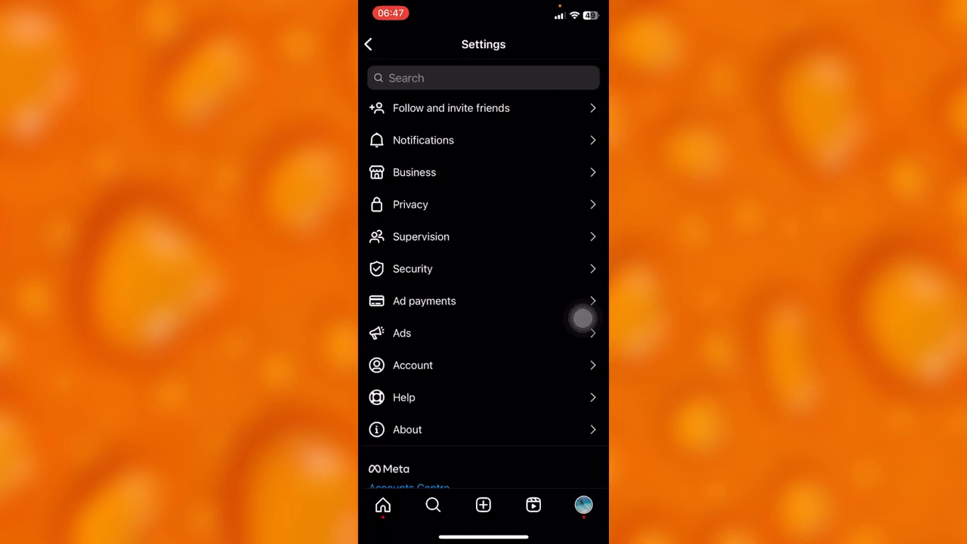
left_click(412, 365)
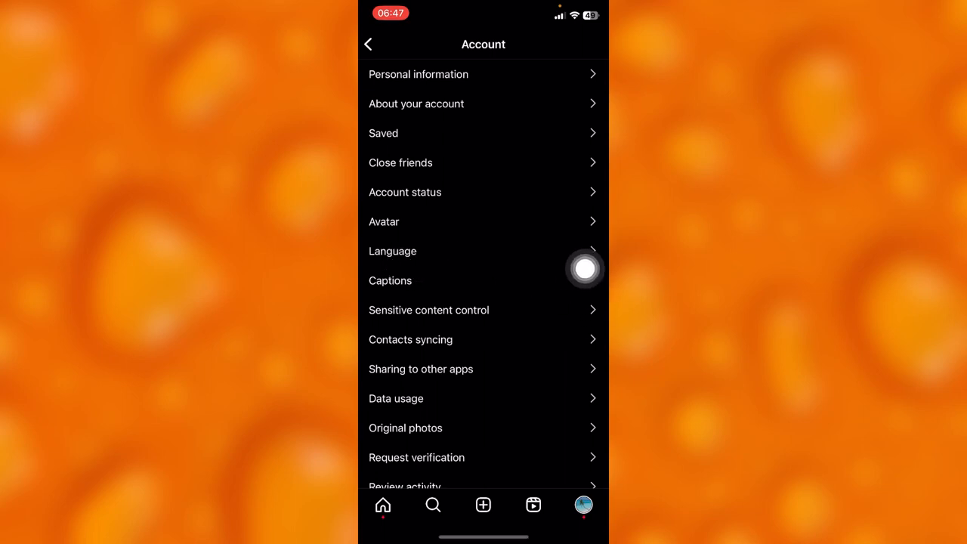
left_click(391, 250)
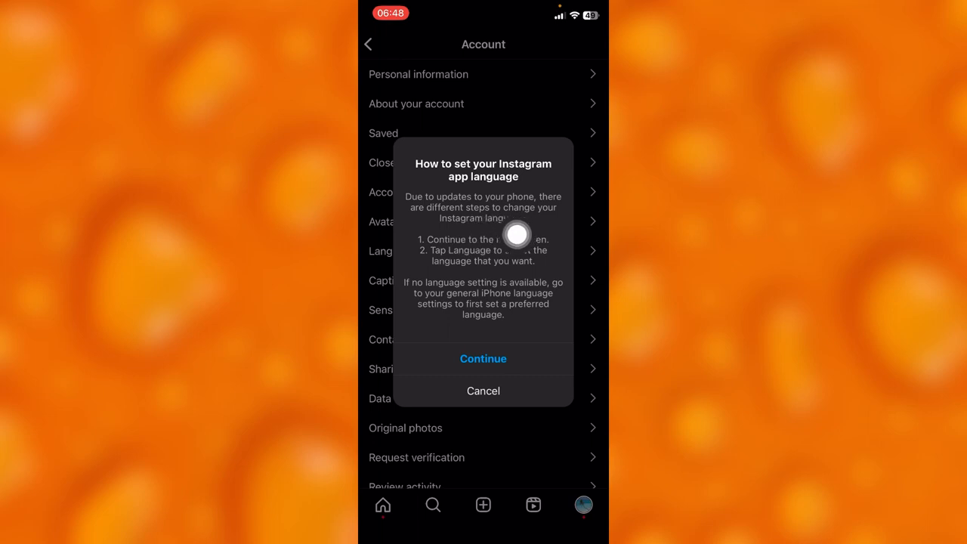
mouse_move(548, 339)
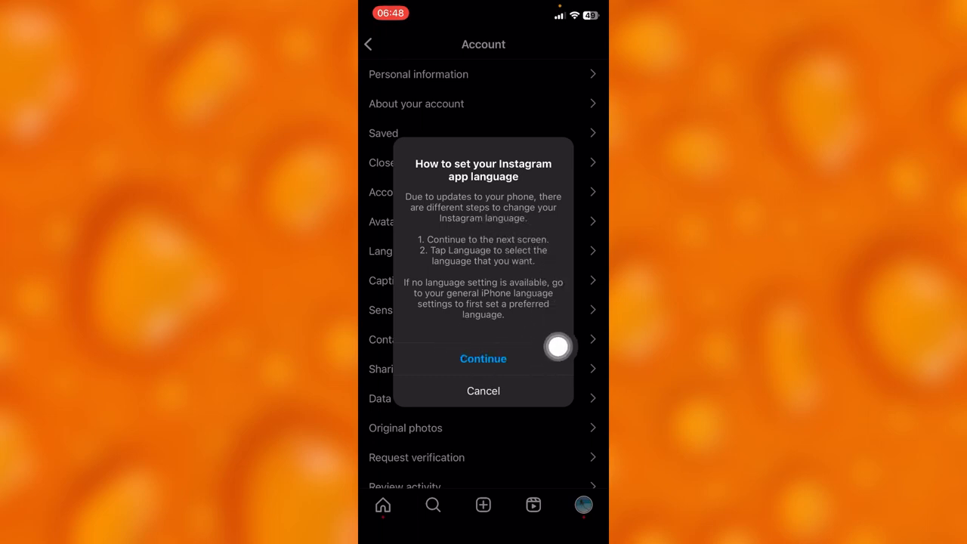
mouse_move(584, 325)
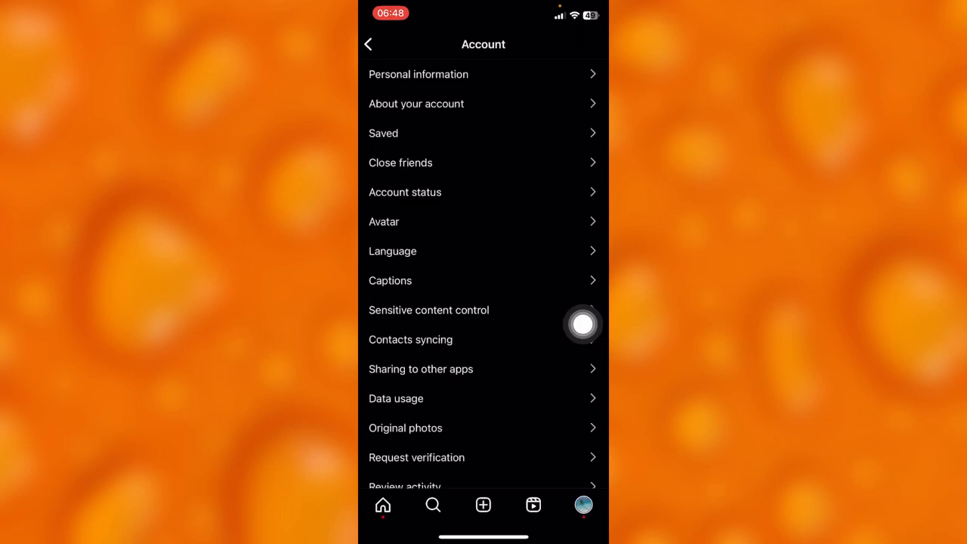
mouse_move(583, 324)
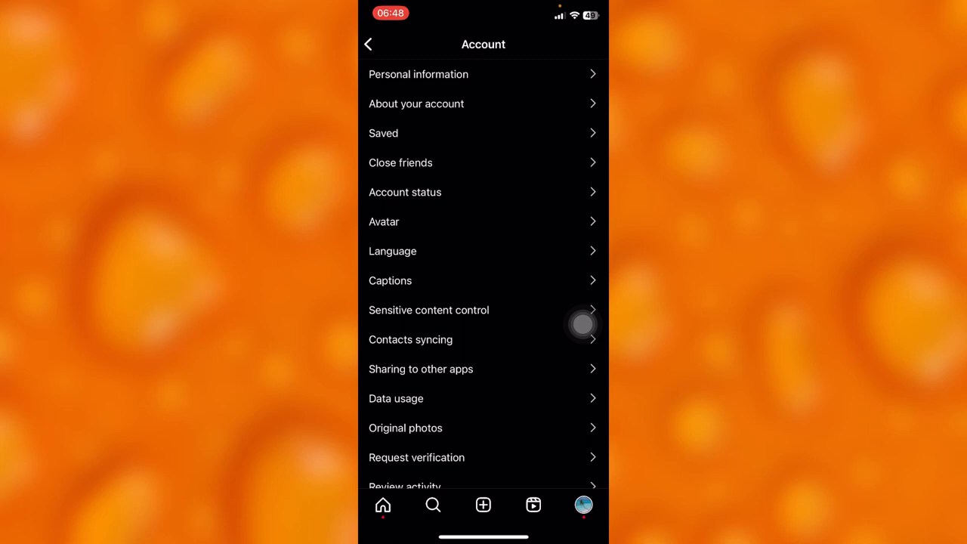
Step: Choose Language again and continue to Instagram's page in iPhone Settings
left_click(392, 251)
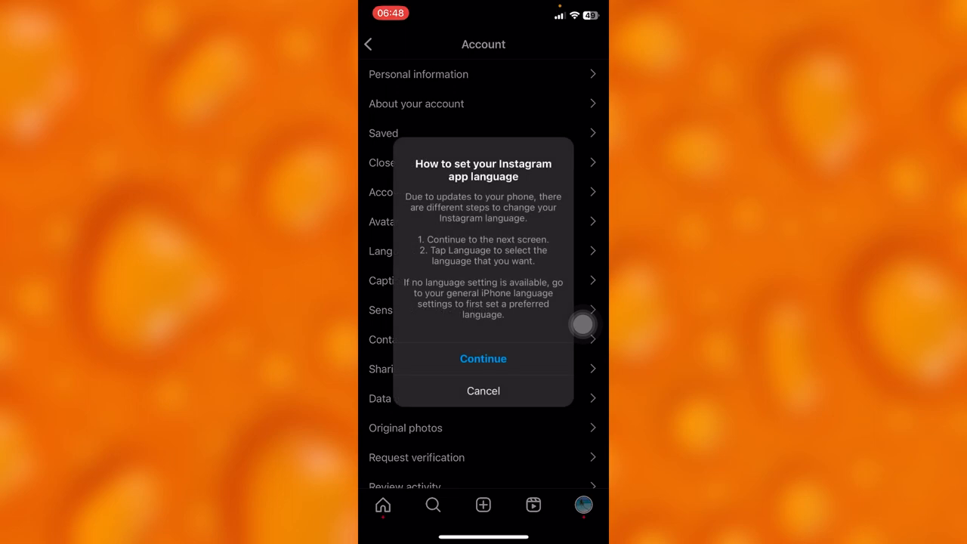
left_click(482, 358)
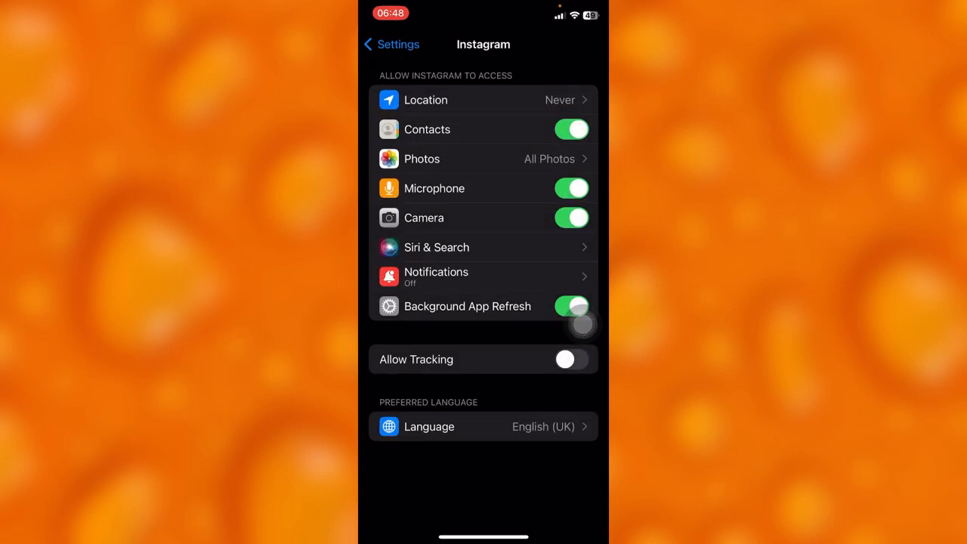
Step: Open the Preferred Language list and scroll past English (UK) through other languages
left_click(482, 426)
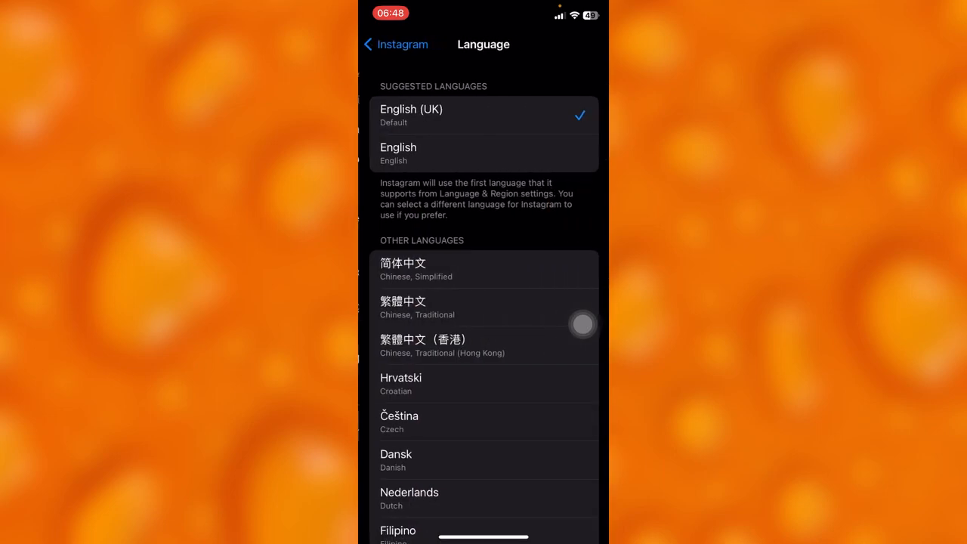
scroll("down", 3)
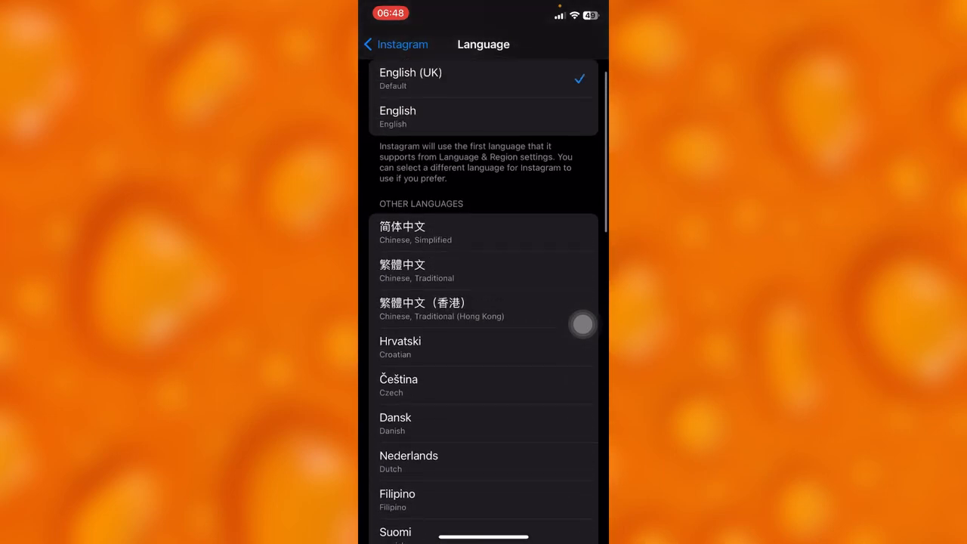
scroll("down", 3)
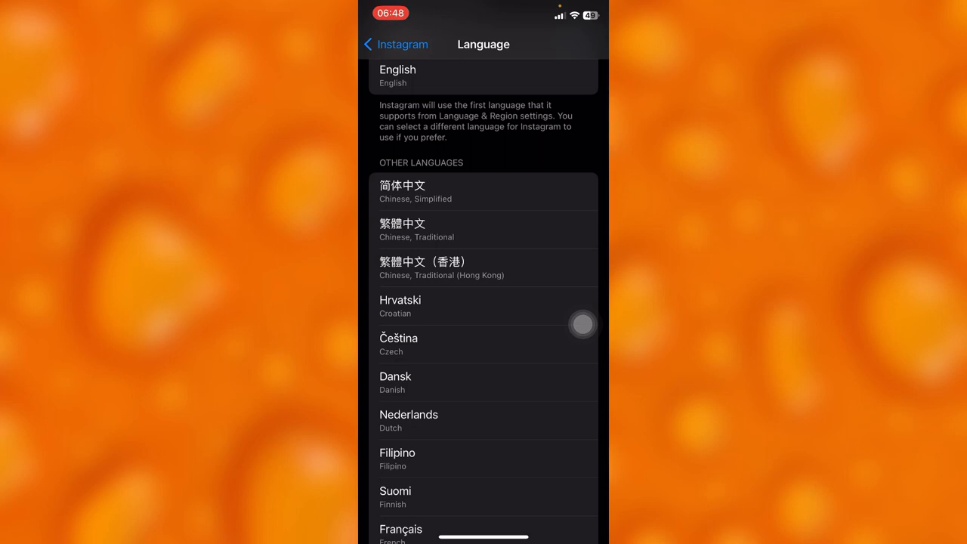